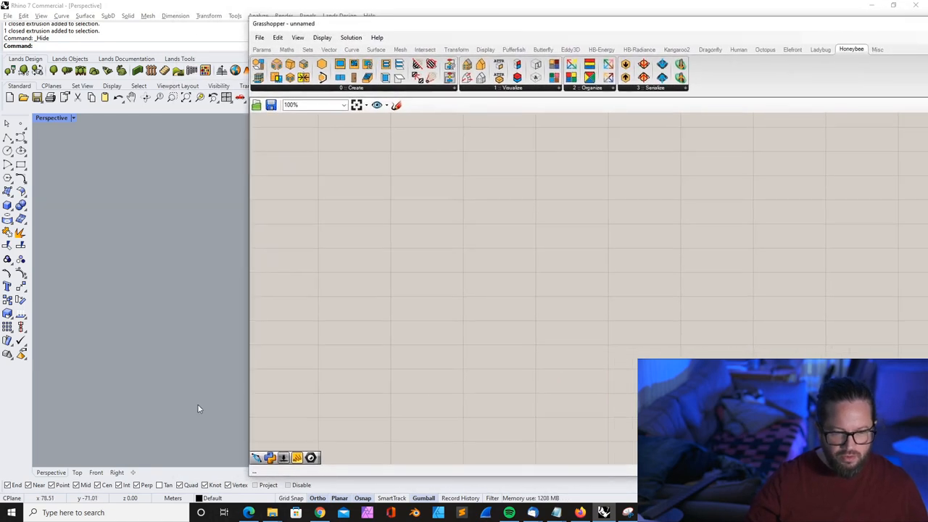
pyautogui.moveTo(357, 337)
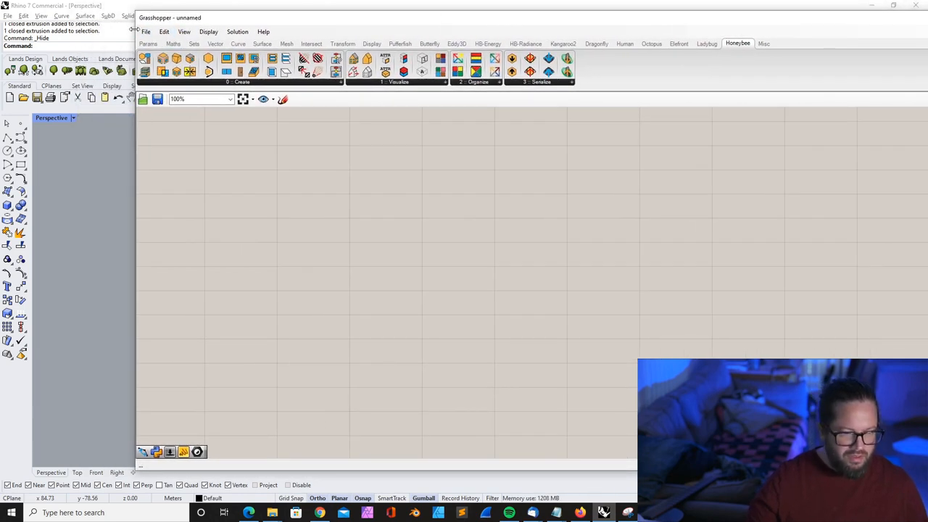
# Step: Browse the HB-Radiance, HB-Energy and core Honeybee toolbars, then select the drawn box volume
pyautogui.moveTo(170, 17); pyautogui.dragTo(222, 23)
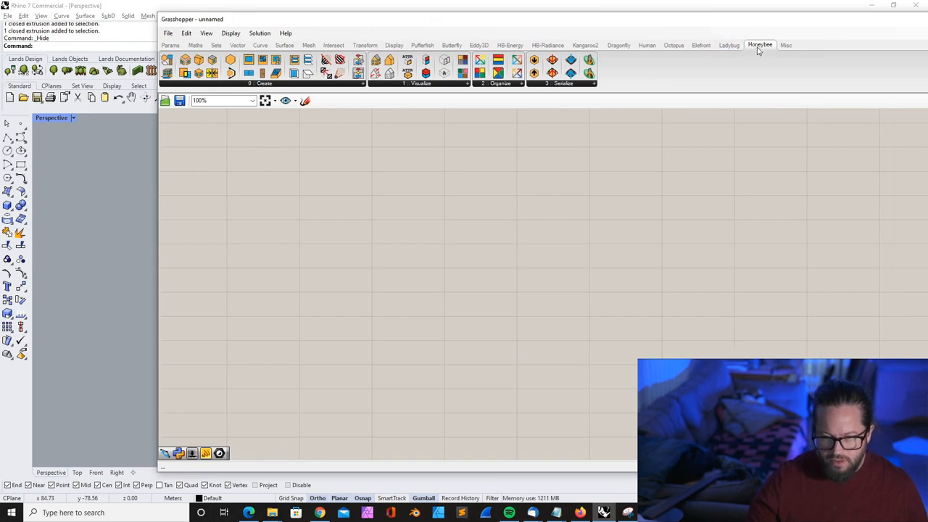
pyautogui.click(548, 45)
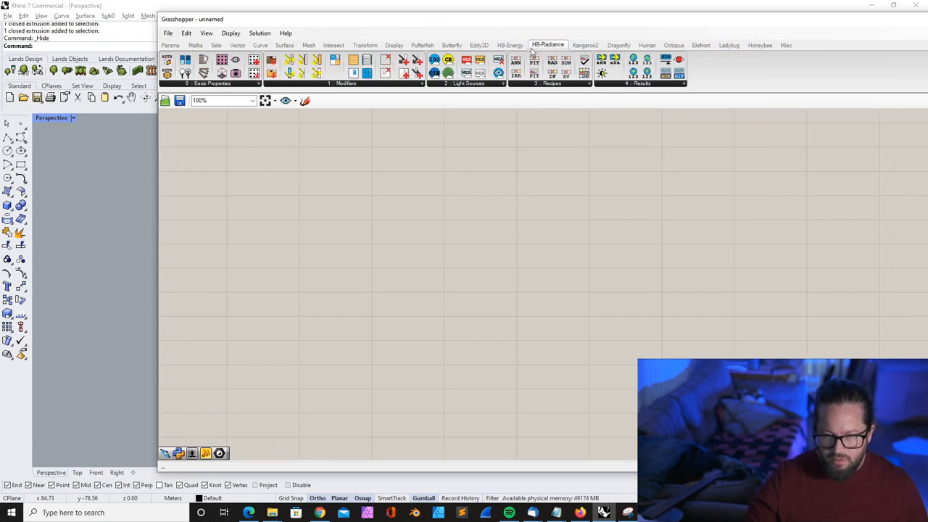
pyautogui.click(510, 45)
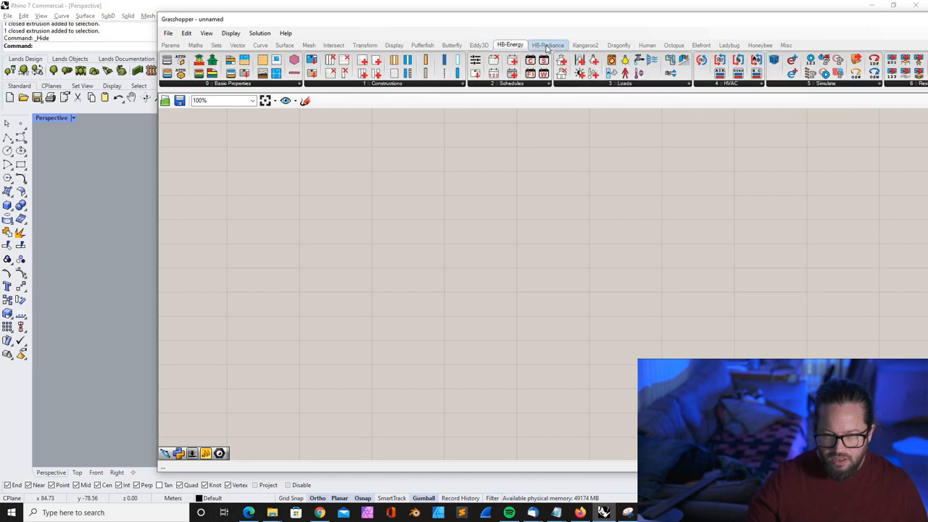
pyautogui.click(760, 45)
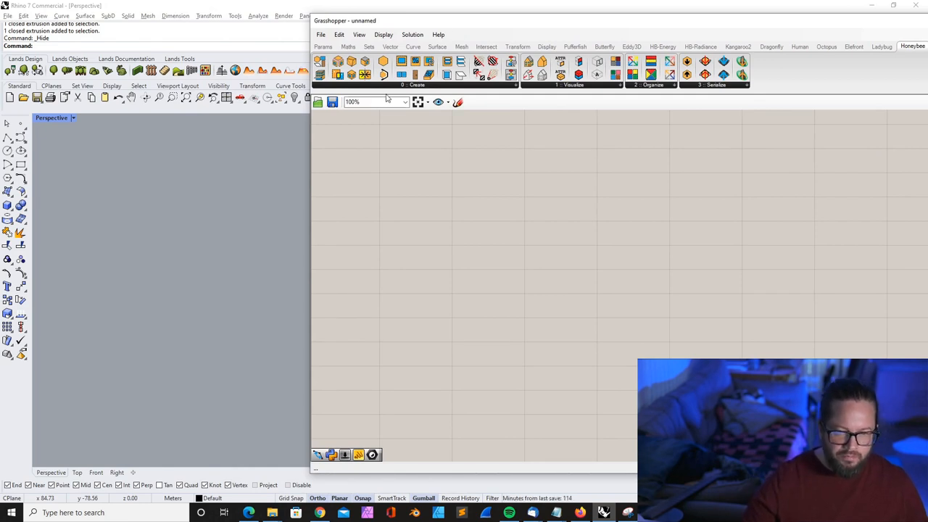
pyautogui.moveTo(402, 74)
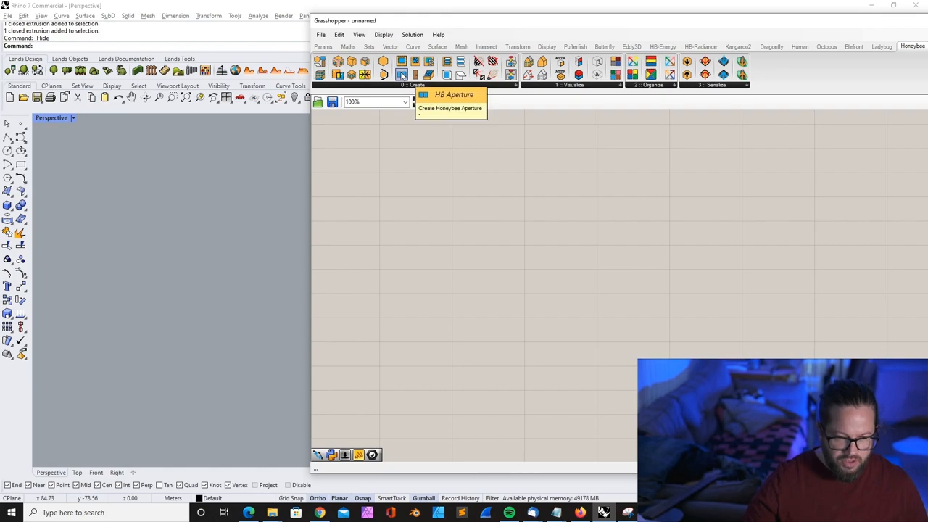
pyautogui.moveTo(416, 61)
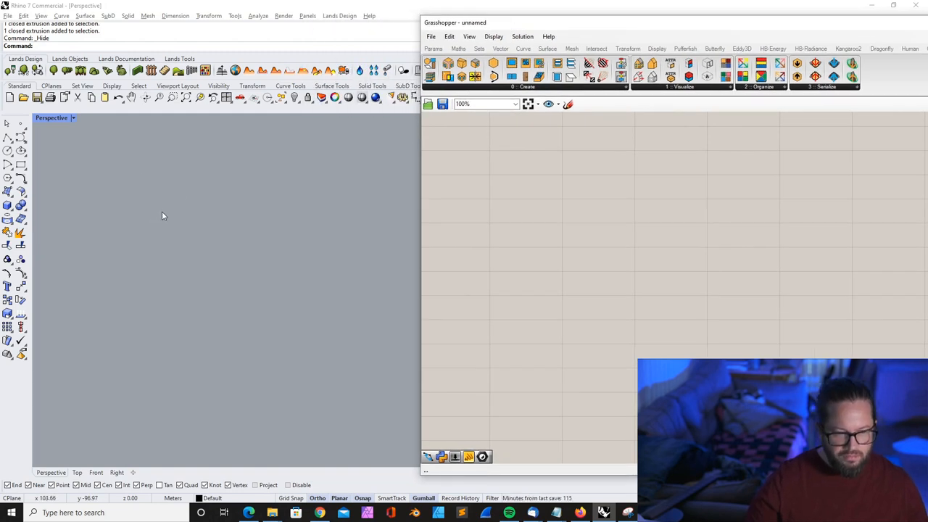
pyautogui.moveTo(174, 216)
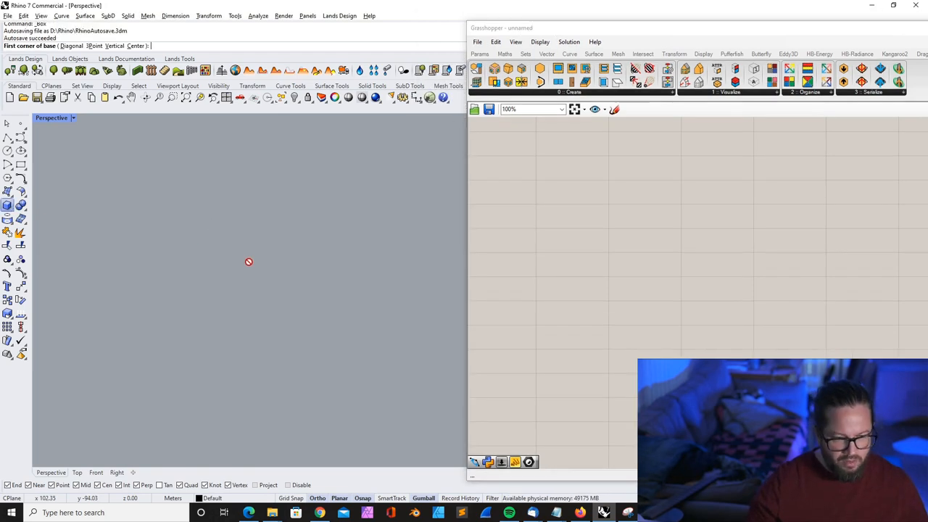
pyautogui.moveTo(207, 274)
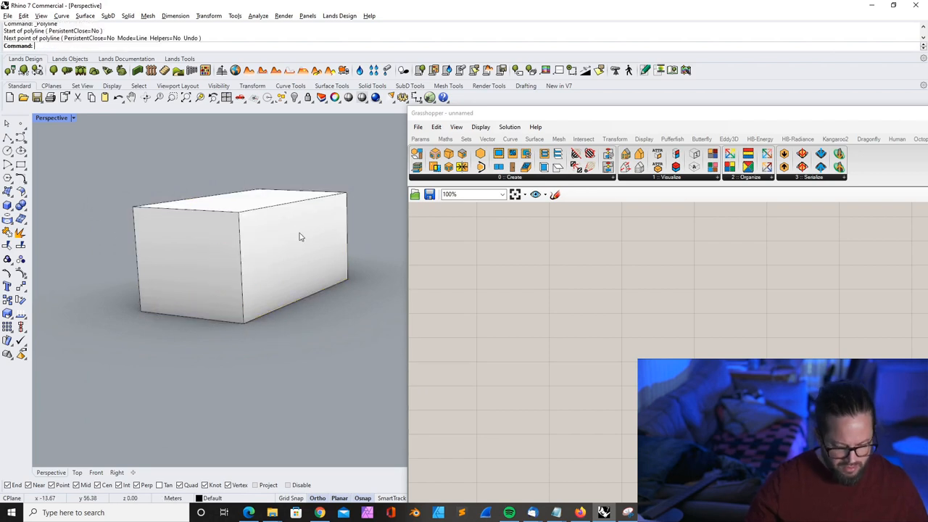
pyautogui.click(239, 206)
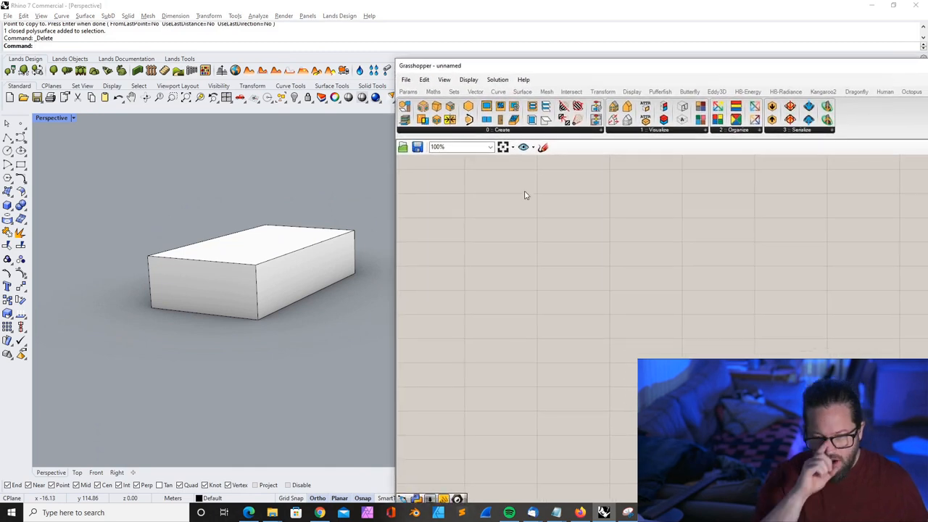
pyautogui.moveTo(449, 107)
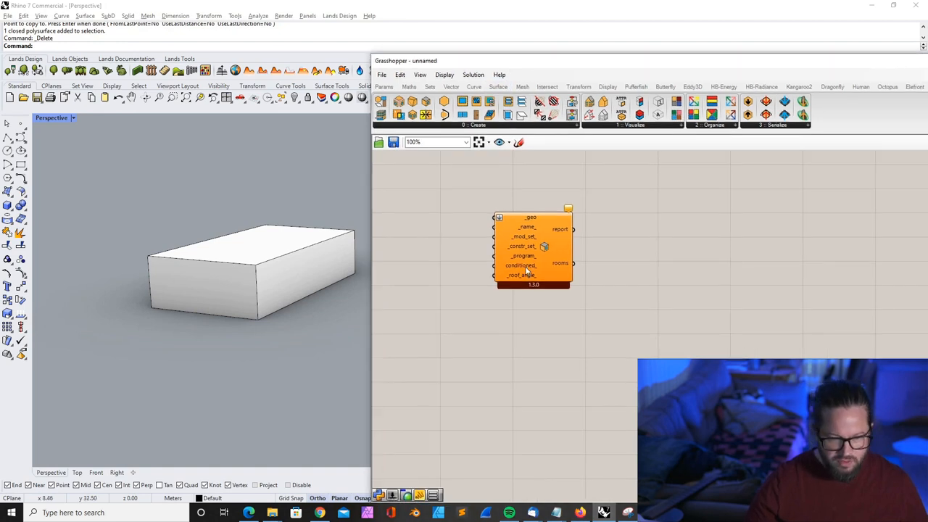
pyautogui.moveTo(452, 201)
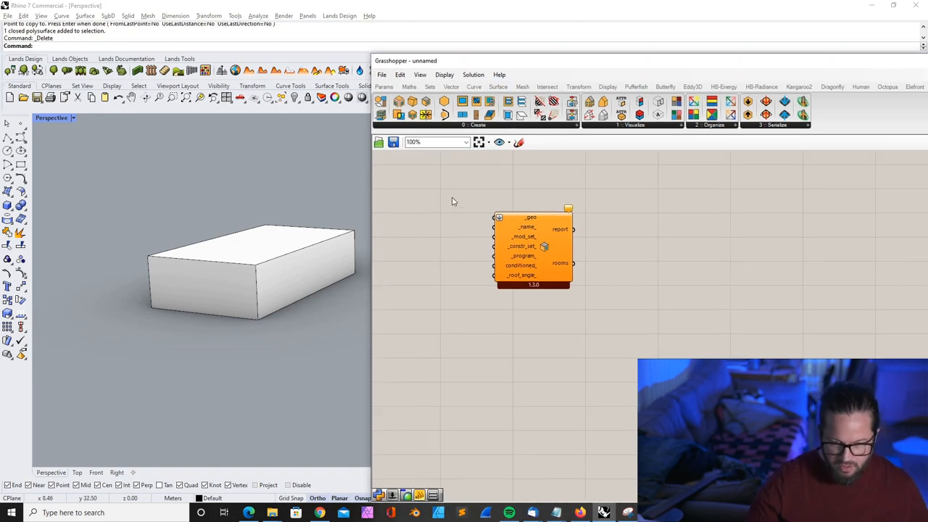
# Step: Reference the Rhino box into a Brep parameter for HB Room from Solid and place HB Visualize
pyautogui.write('bre')
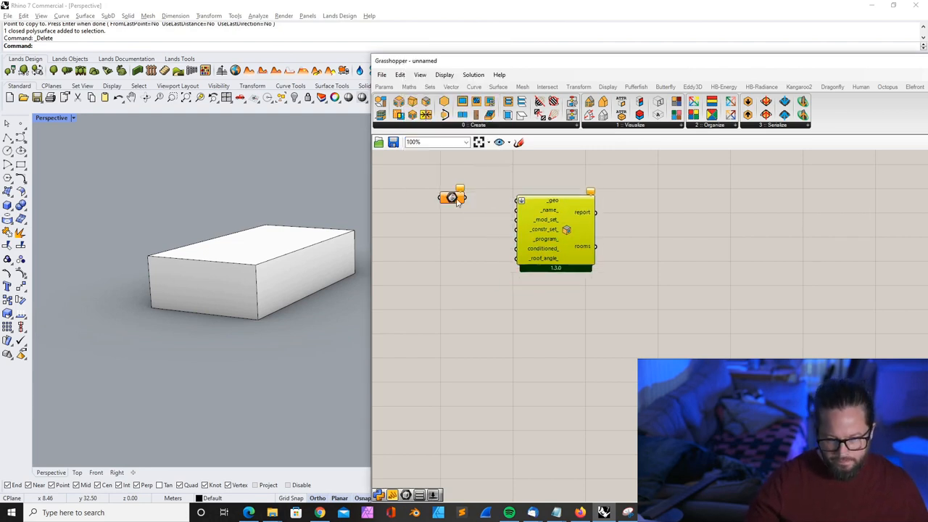
pyautogui.rightClick(450, 197)
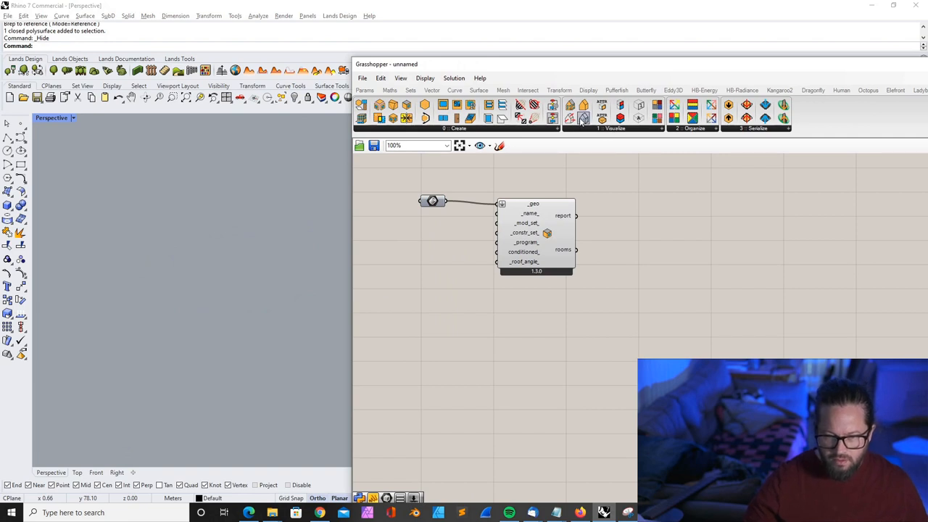
pyautogui.moveTo(584, 119)
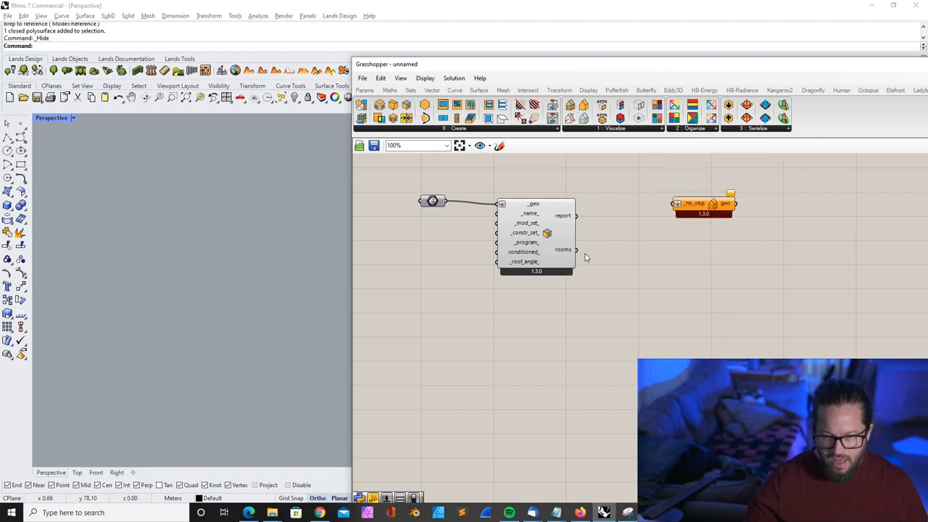
pyautogui.click(536, 236)
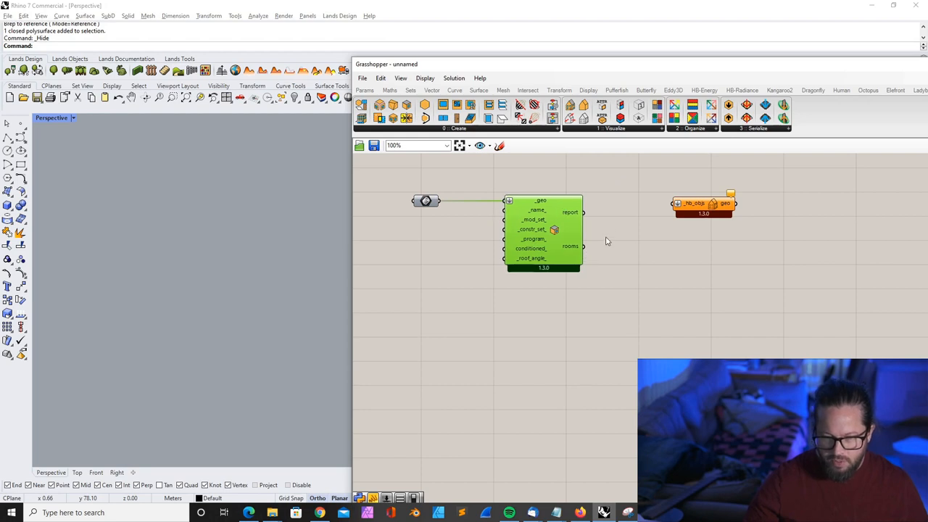
pyautogui.moveTo(575, 250)
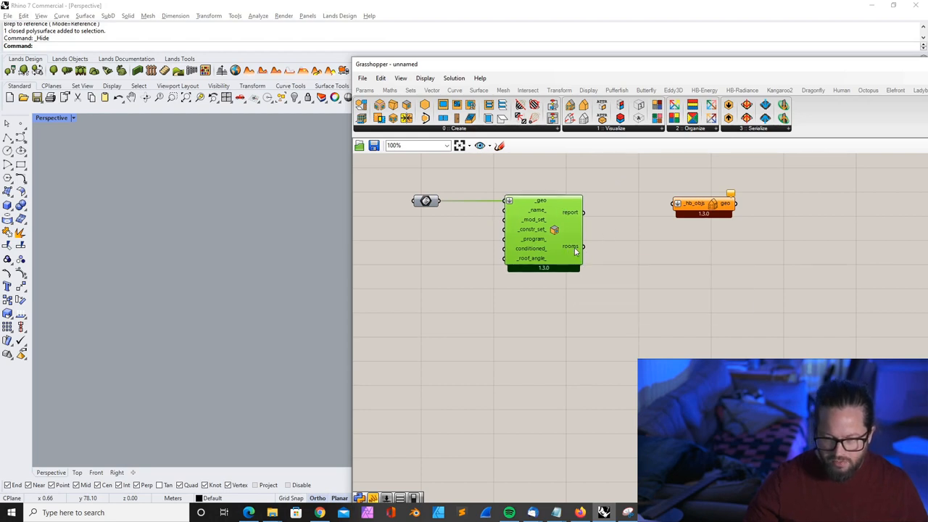
pyautogui.moveTo(580, 246)
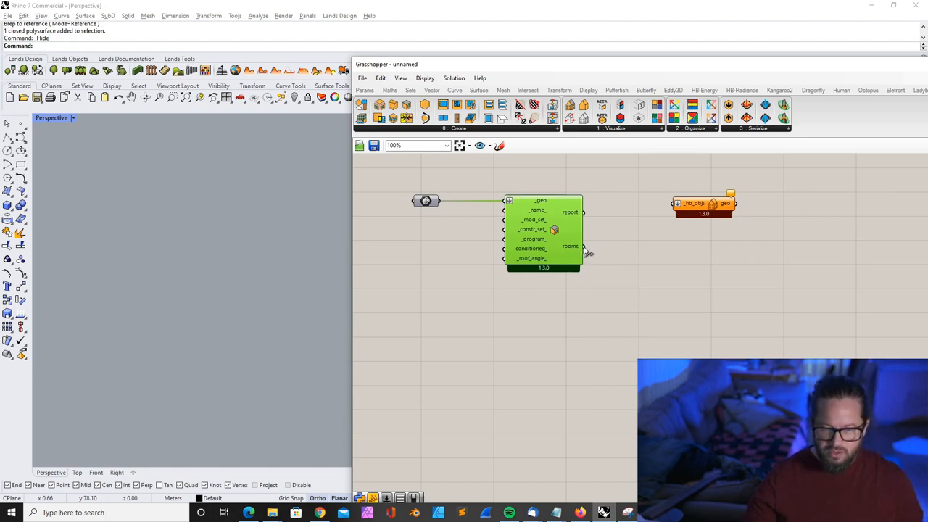
pyautogui.moveTo(580, 247)
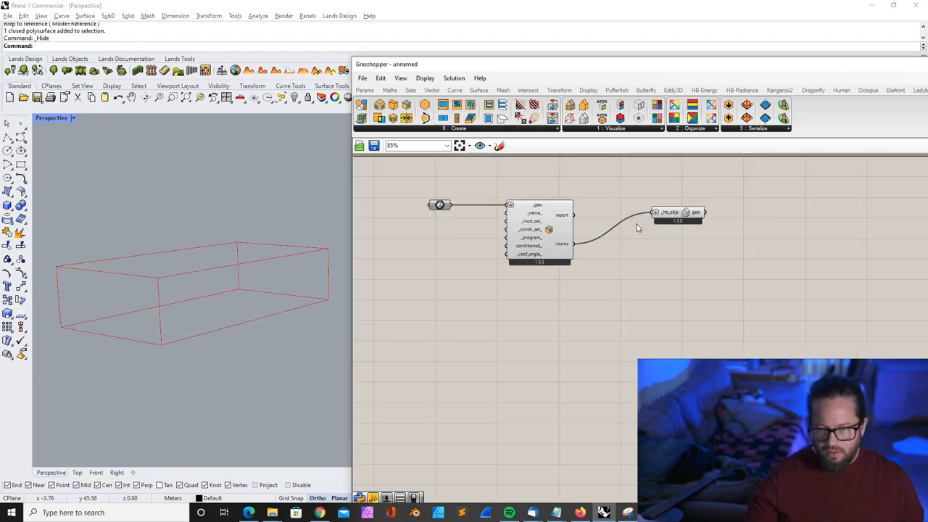
pyautogui.moveTo(457, 106)
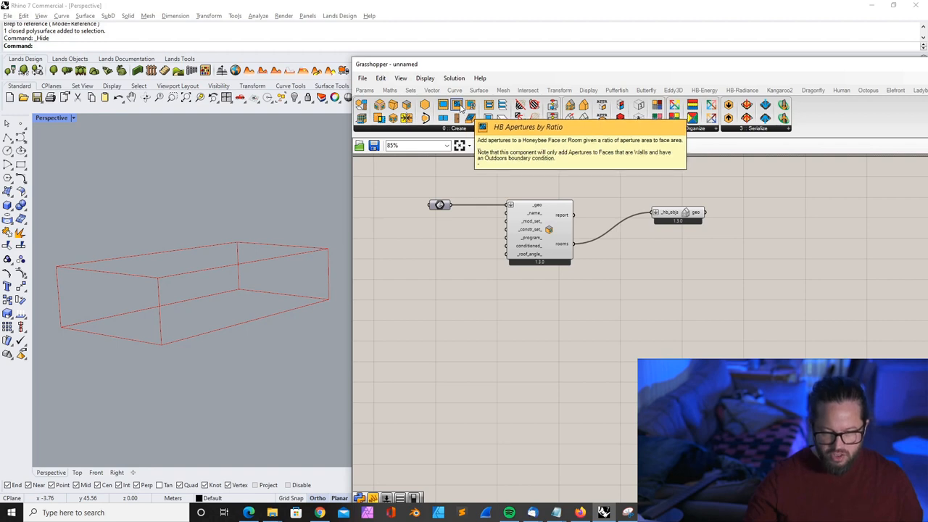
# Step: Wire HB Apertures by Ratio with a _ratio slider between the room and the visualizer
pyautogui.click(457, 106)
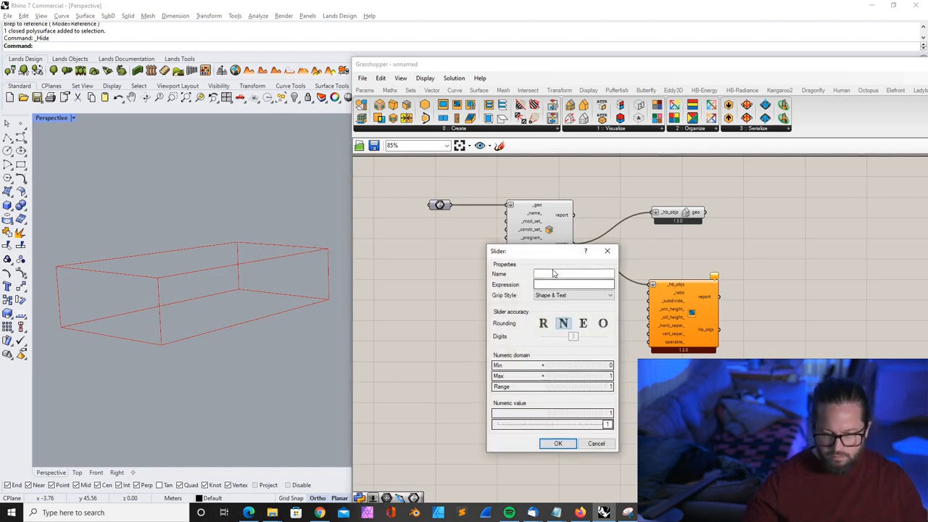
pyautogui.click(558, 443)
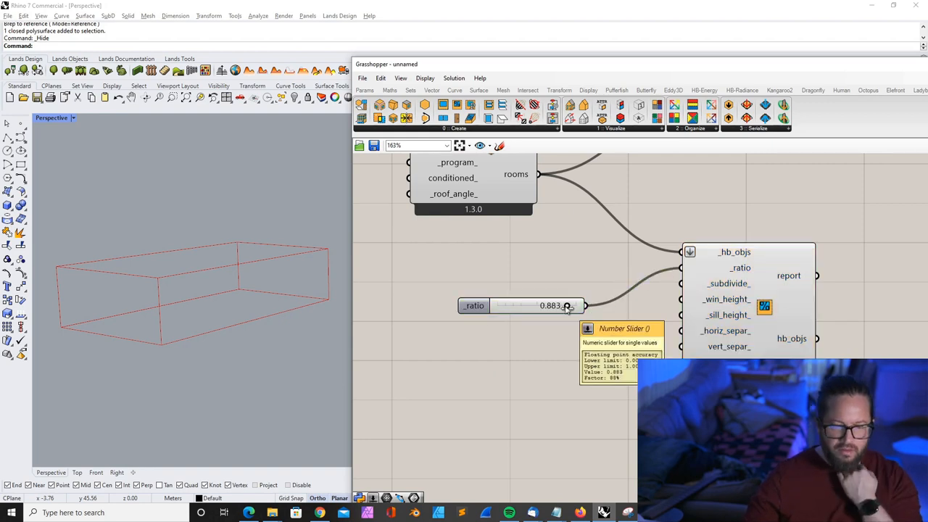
pyautogui.moveTo(740, 268)
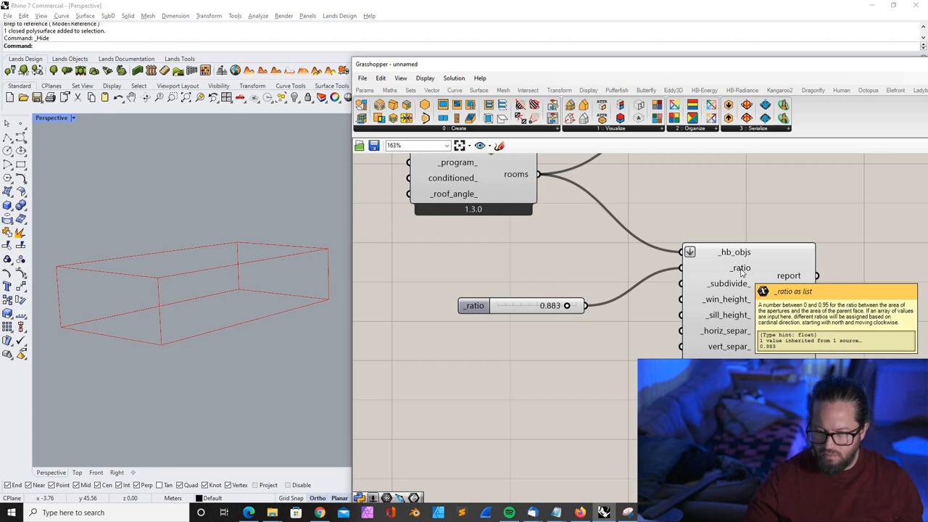
pyautogui.scroll(-3)
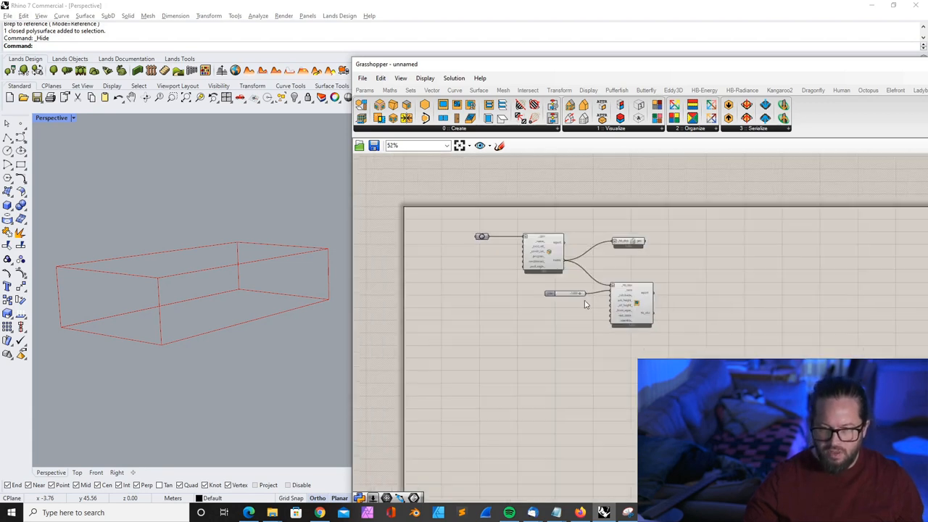
pyautogui.scroll(3)
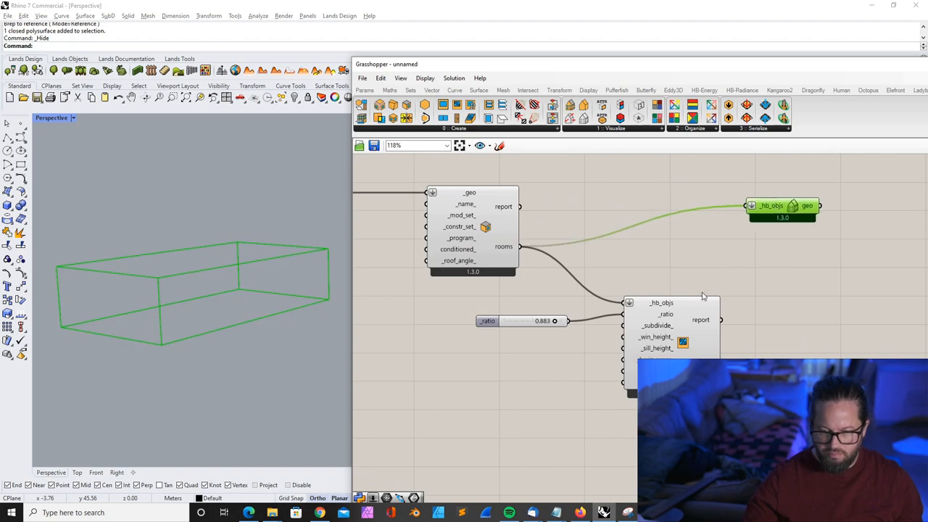
pyautogui.click(662, 292)
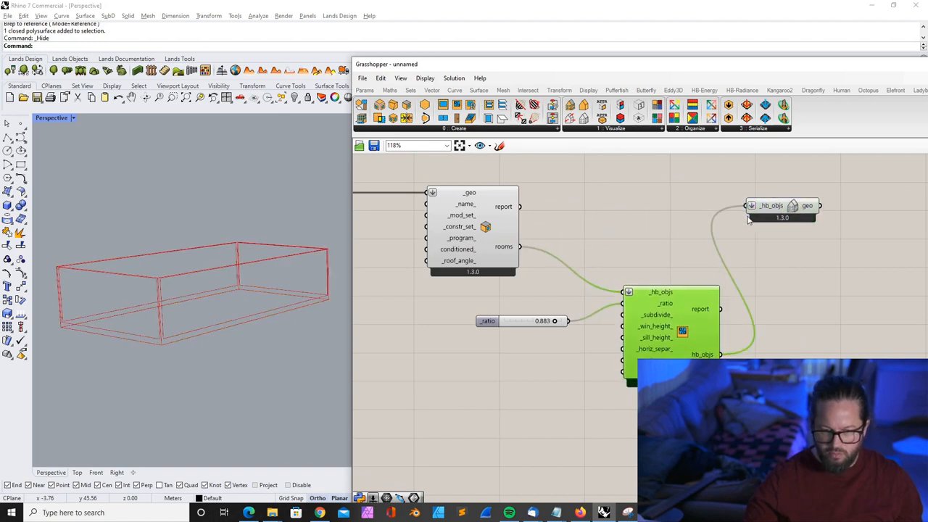
# Step: Lower the window ratio slider to 0.478
pyautogui.scroll(-3)
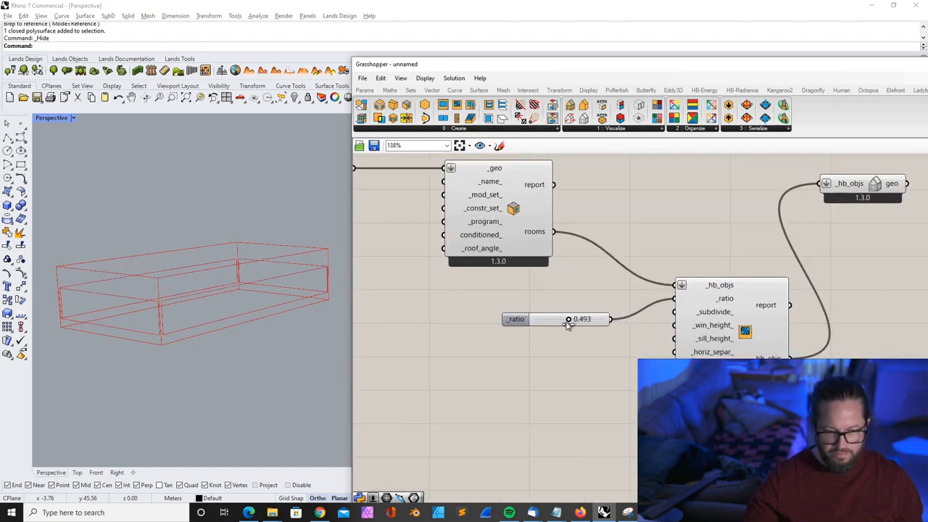
pyautogui.moveTo(580, 319); pyautogui.dragTo(558, 319)
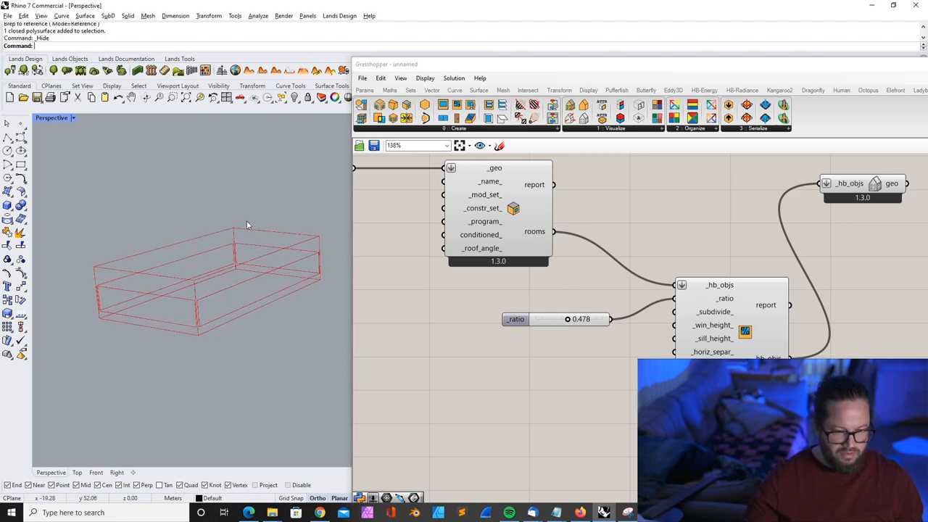
pyautogui.moveTo(179, 308)
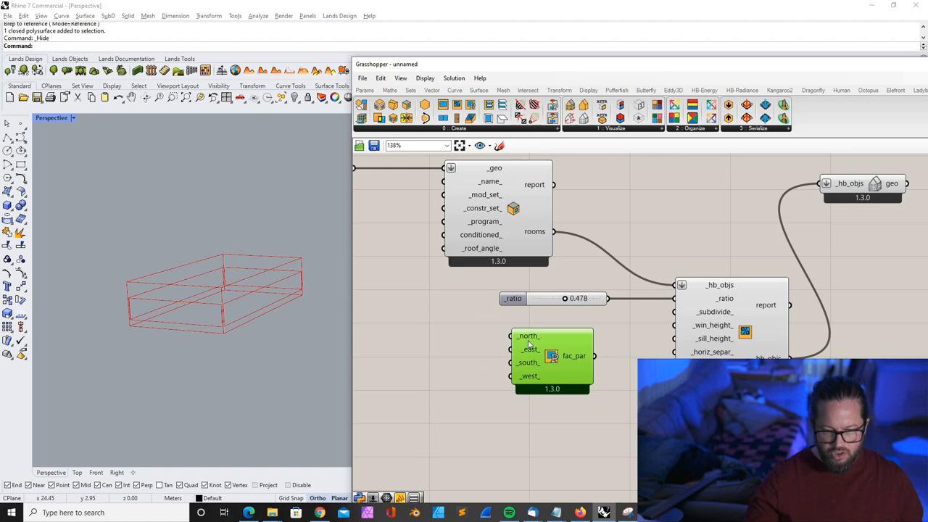
pyautogui.moveTo(510, 308)
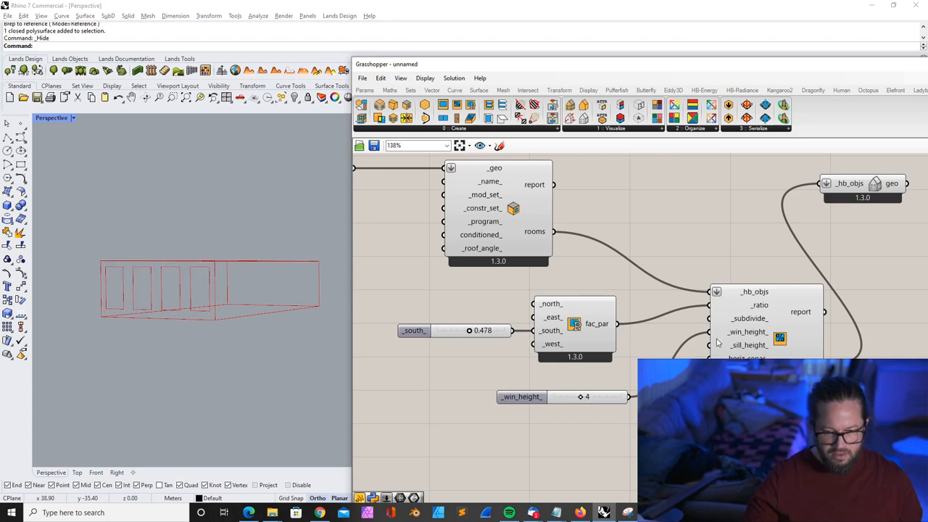
# Step: Select the south ratio slider feeding HB Facade Parameter at 0.478
pyautogui.click(765, 319)
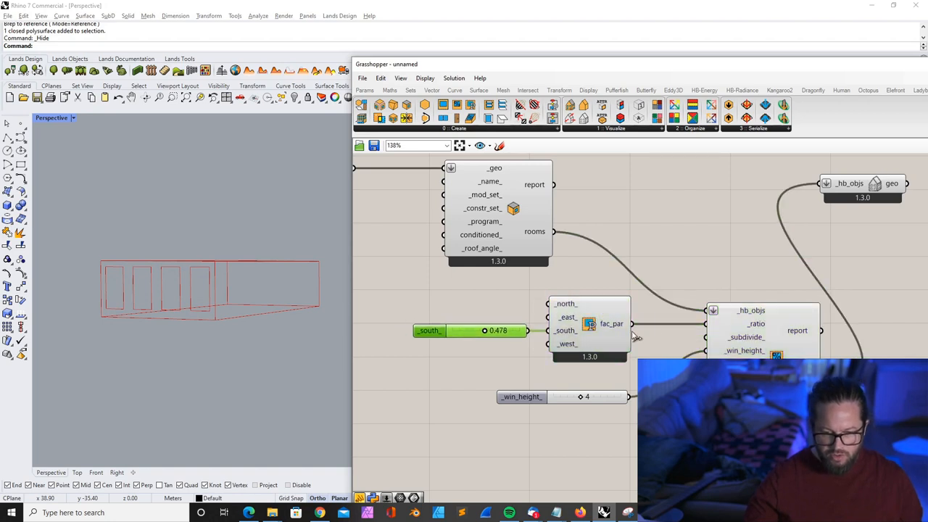
pyautogui.moveTo(581, 411)
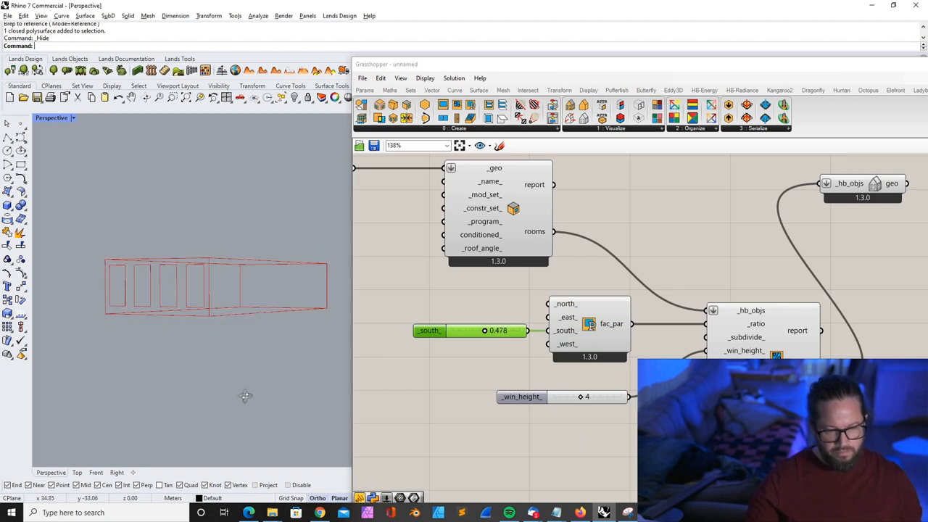
pyautogui.moveTo(247, 386)
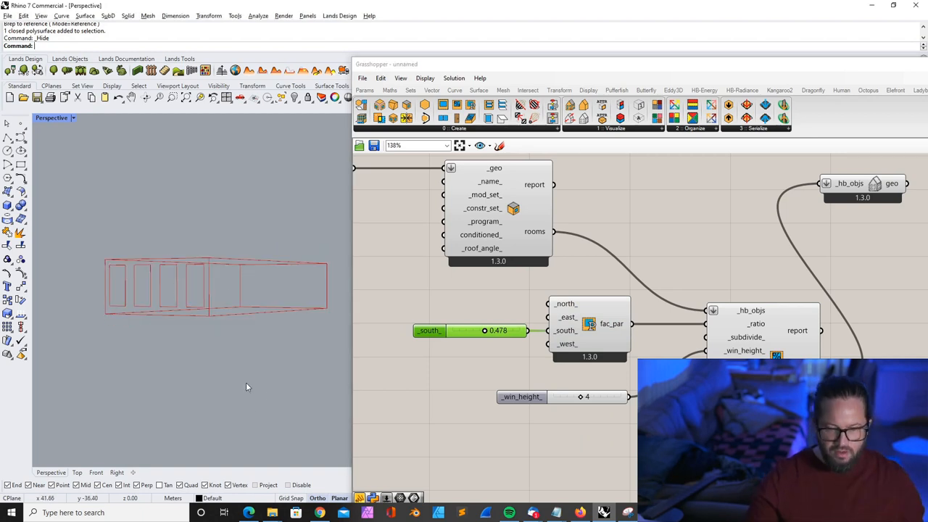
pyautogui.moveTo(109, 275)
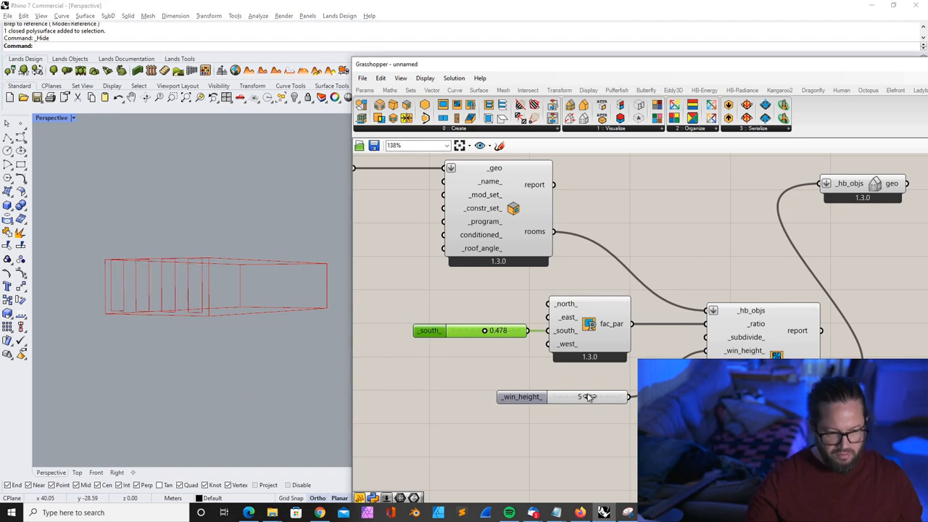
# Step: Drag the _win_height_ slider down to 3 and select the fac_par component
pyautogui.moveTo(589, 397); pyautogui.dragTo(579, 397)
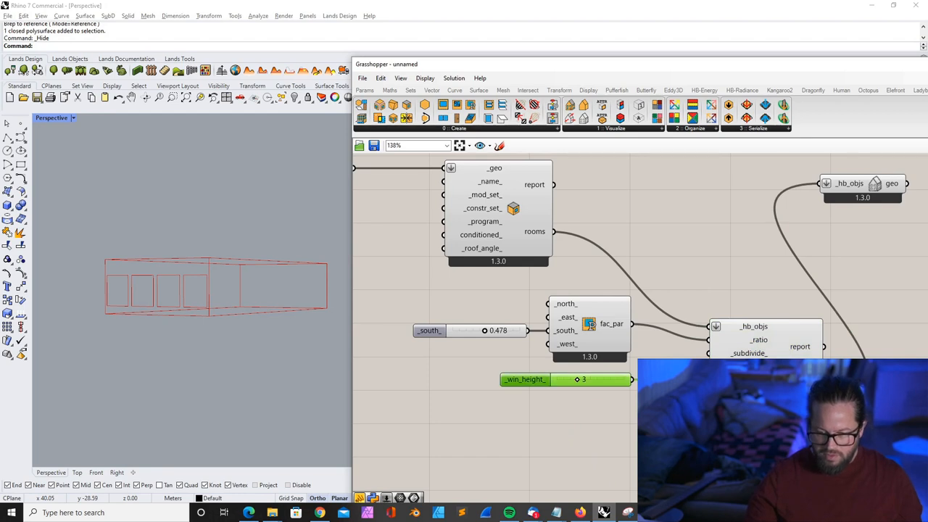
pyautogui.click(589, 327)
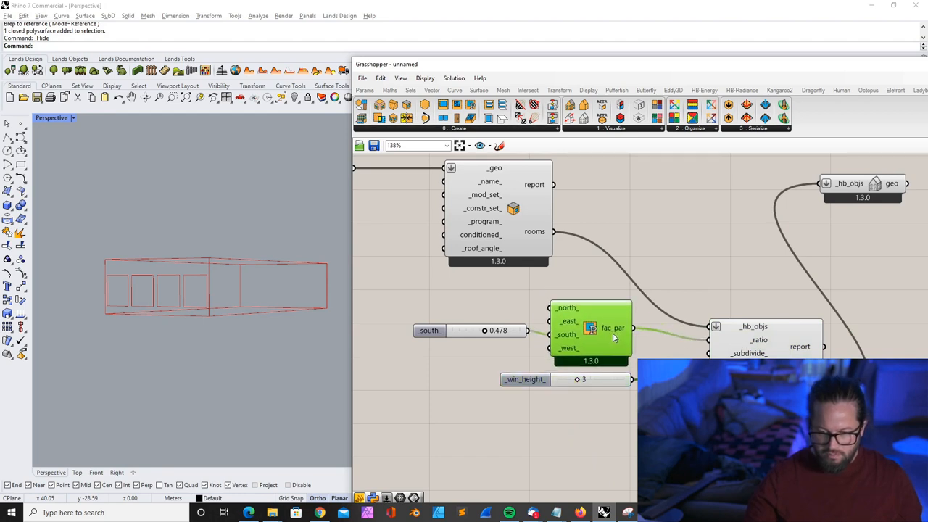
# Step: Start a vertical rectangle snapped to the box's bottom corner on the south wall
pyautogui.scroll(-3)
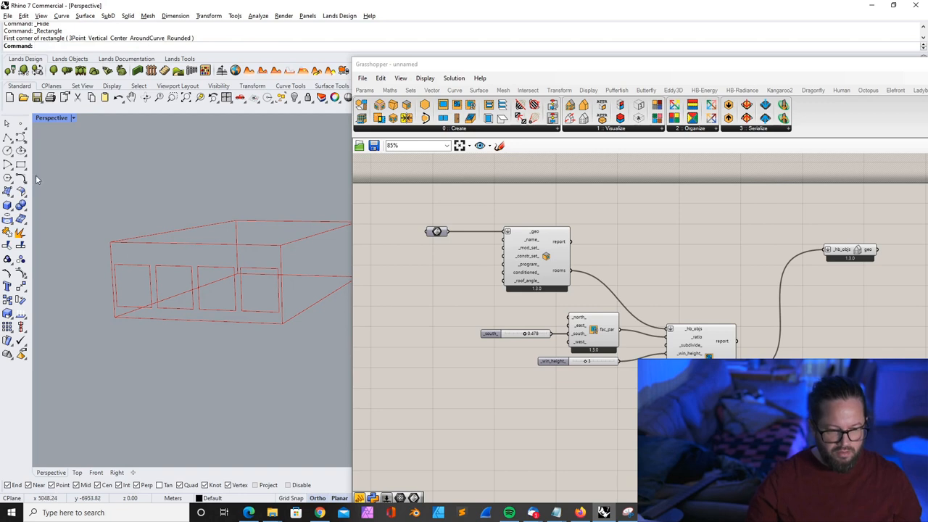
pyautogui.moveTo(431, 261)
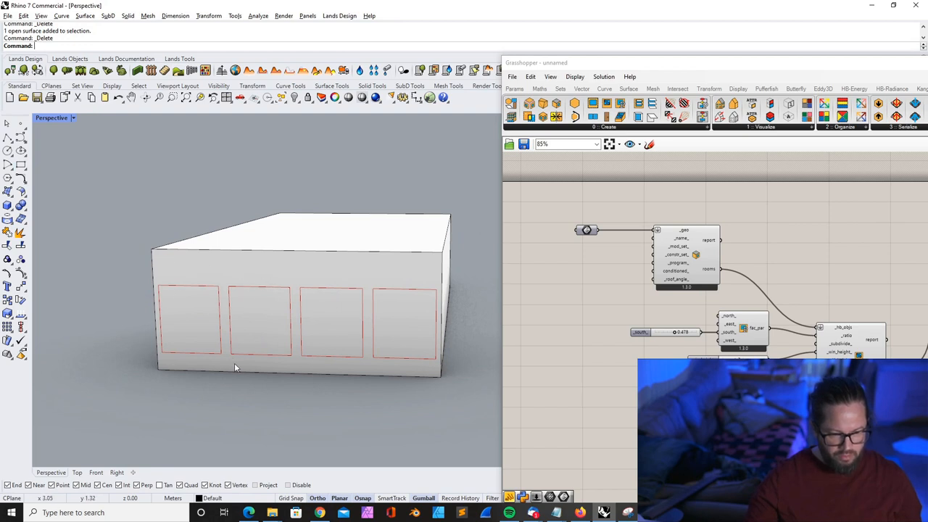
pyautogui.moveTo(60, 189)
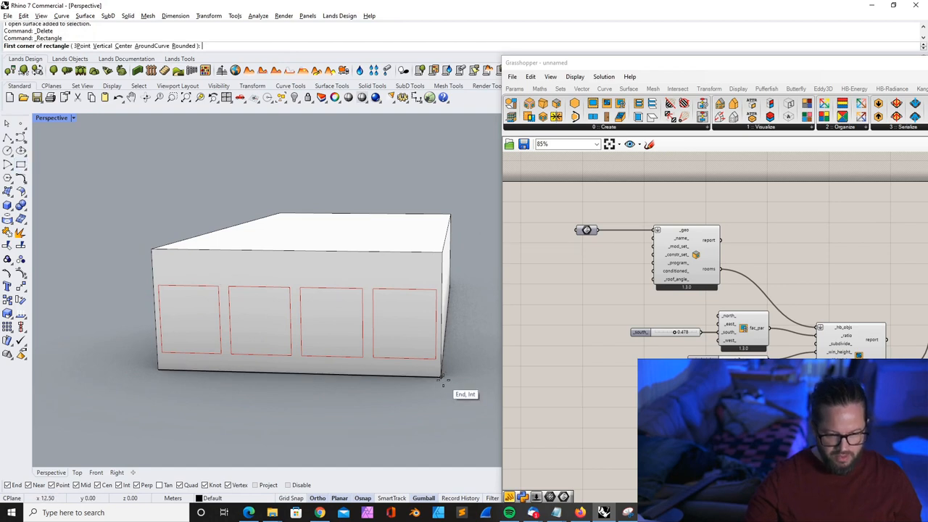
pyautogui.rightClick(834, 262)
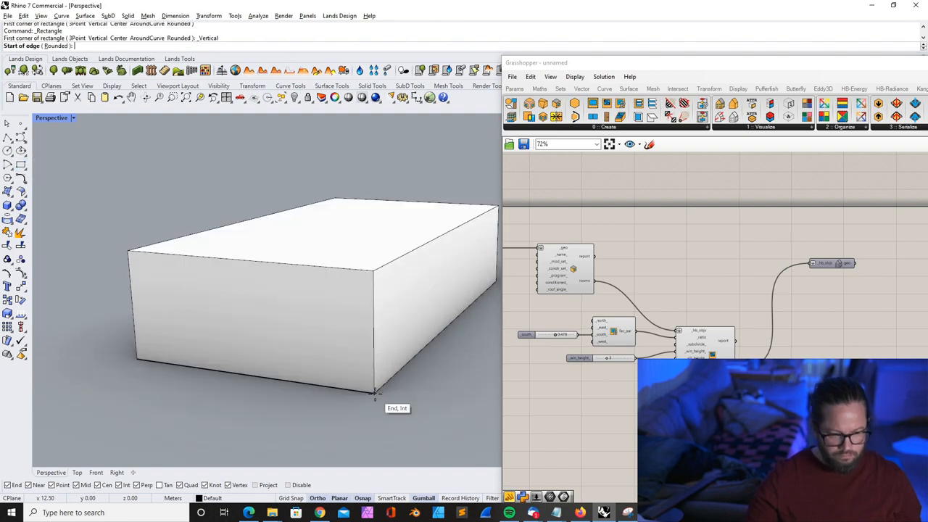
pyautogui.click(336, 294)
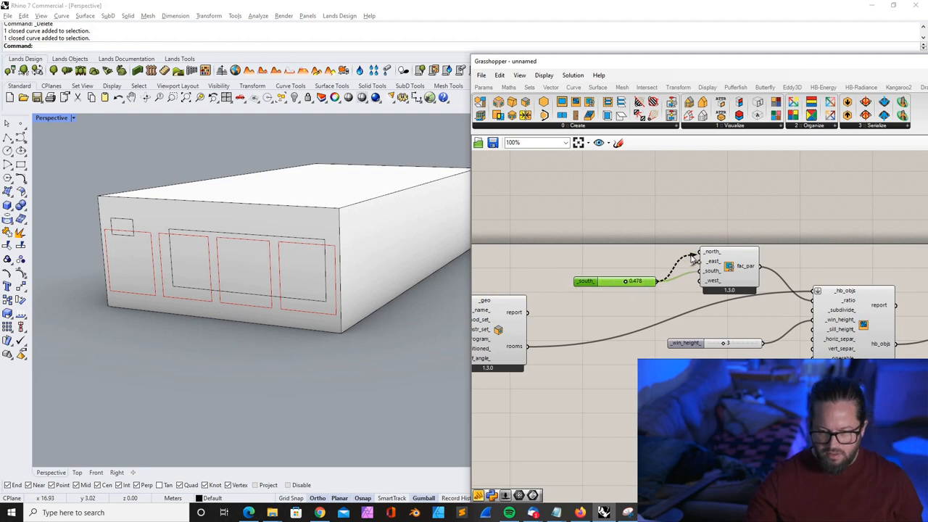
# Step: Reconnect the 0.478 ratio slider to the _east_ input of fac_par
pyautogui.rightClick(714, 281)
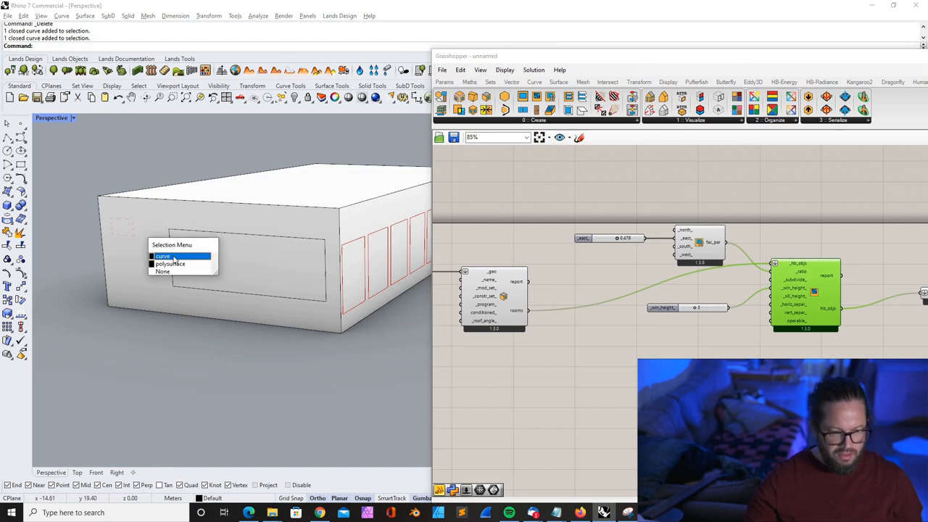
# Step: Turn the large and small wall outline curves into planar surfaces with PlanarSrf
pyautogui.click(163, 256)
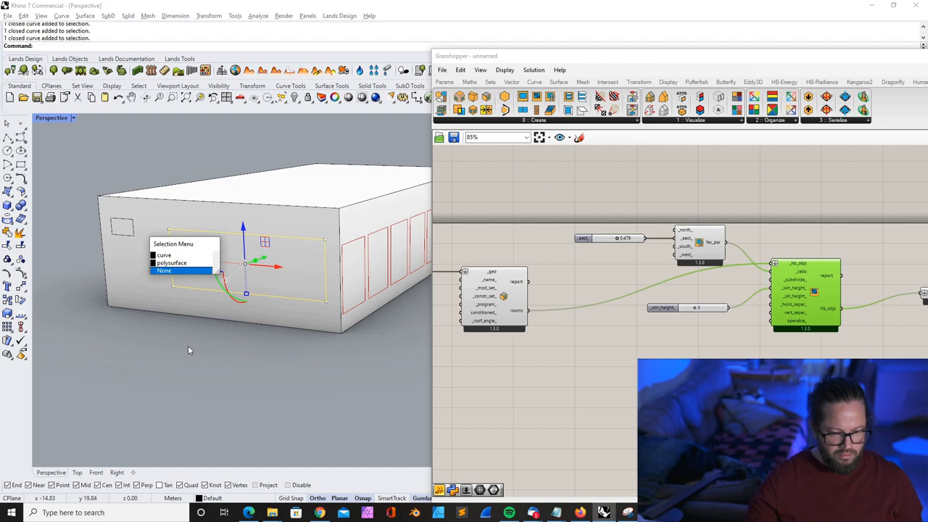
pyautogui.click(164, 270)
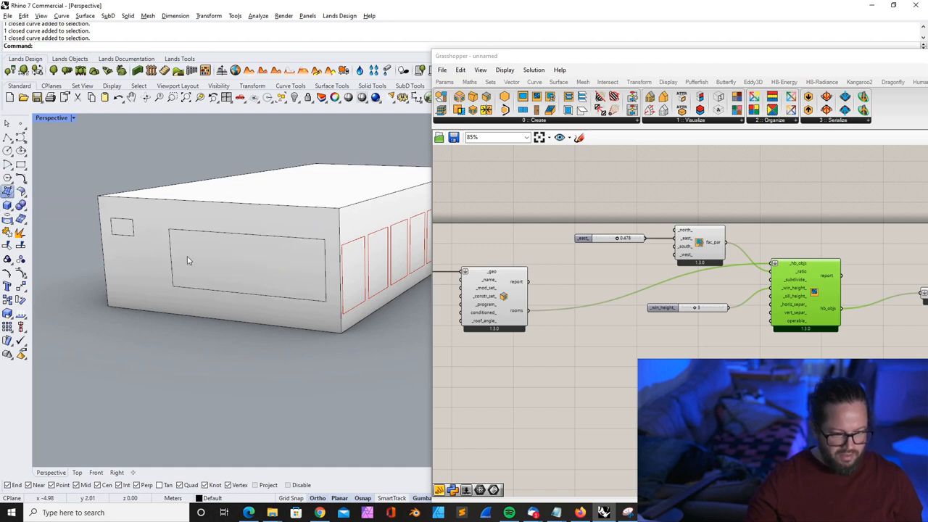
pyautogui.click(9, 191)
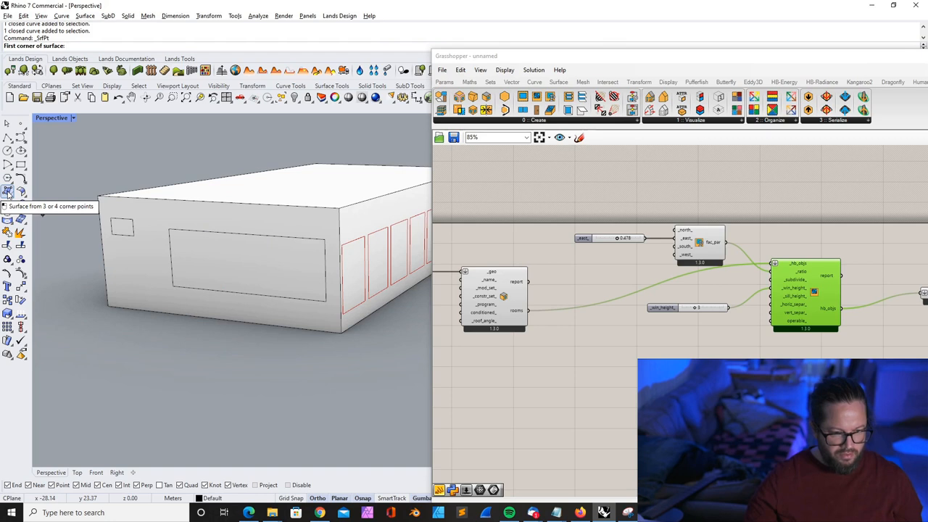
pyautogui.click(10, 191)
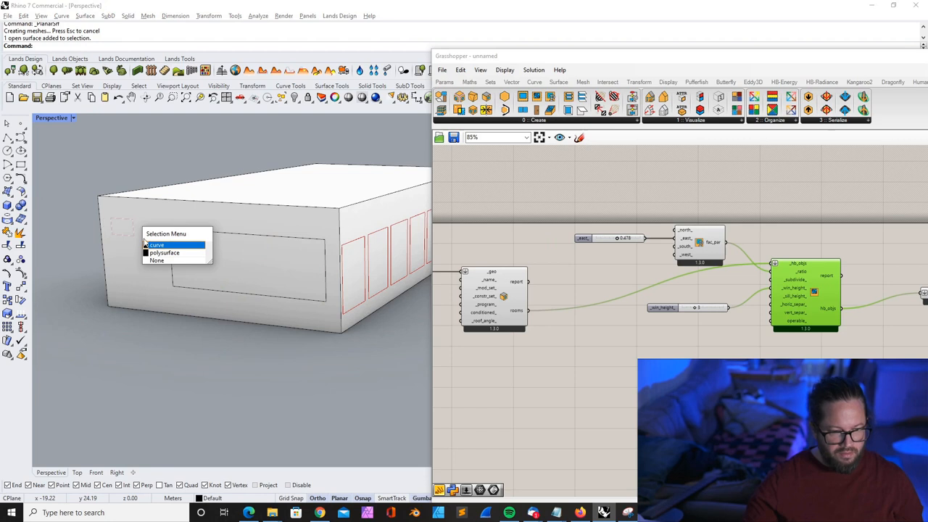
pyautogui.click(157, 244)
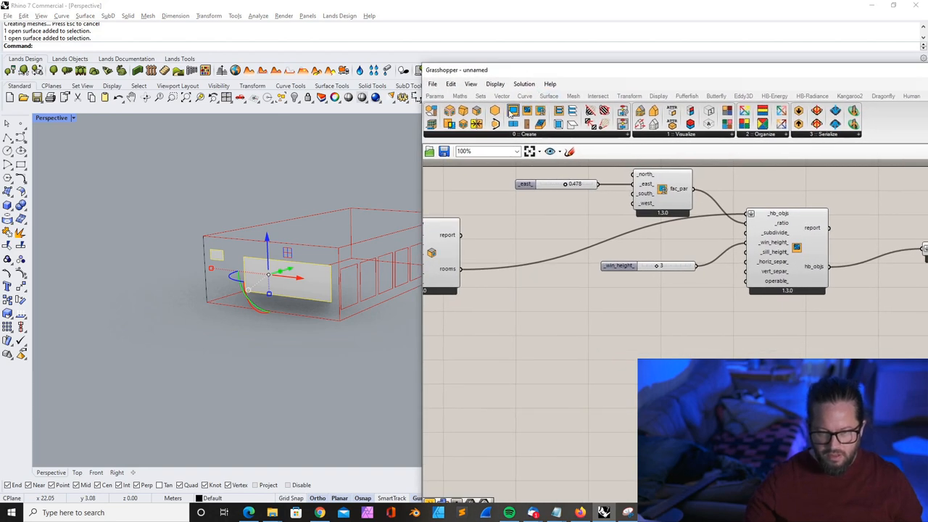
pyautogui.moveTo(513, 111)
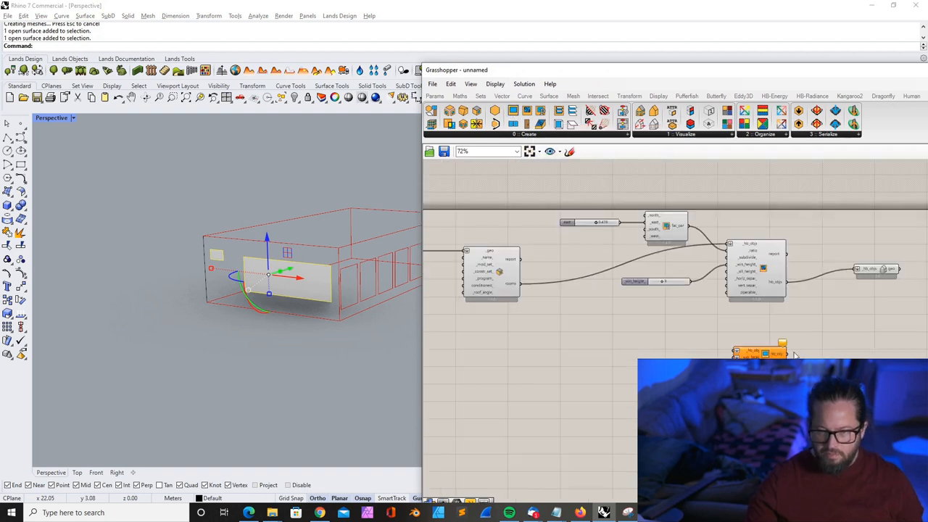
# Step: Add HB Aperture with a Geometry parameter referencing the drawn wall surfaces
pyautogui.scroll(-3)
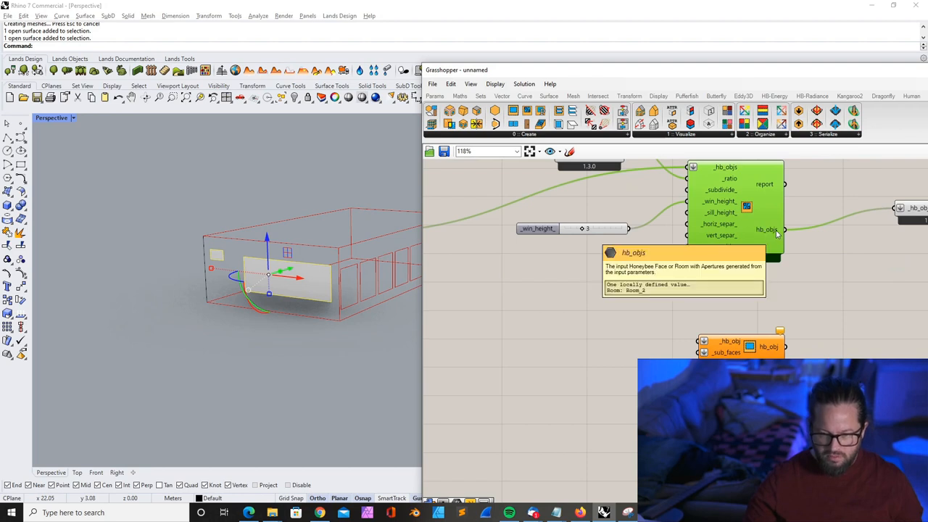
pyautogui.moveTo(339, 285)
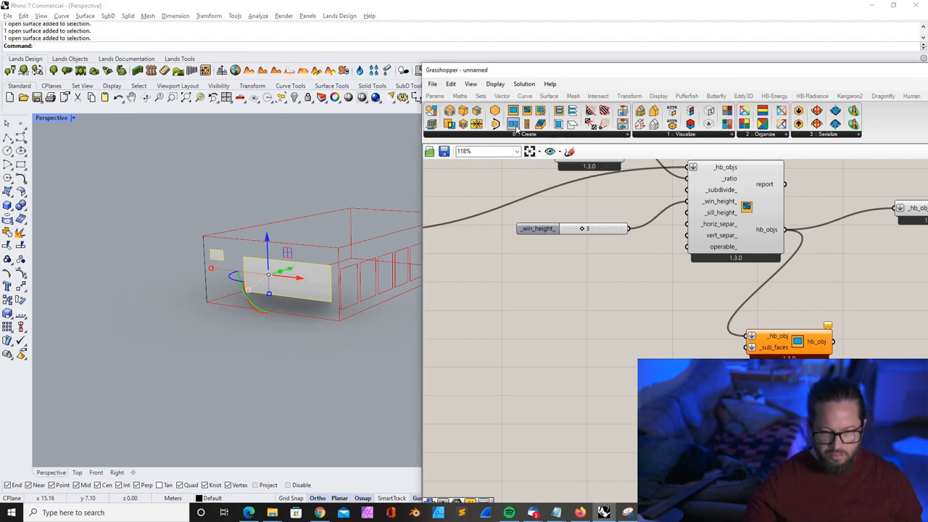
pyautogui.click(528, 123)
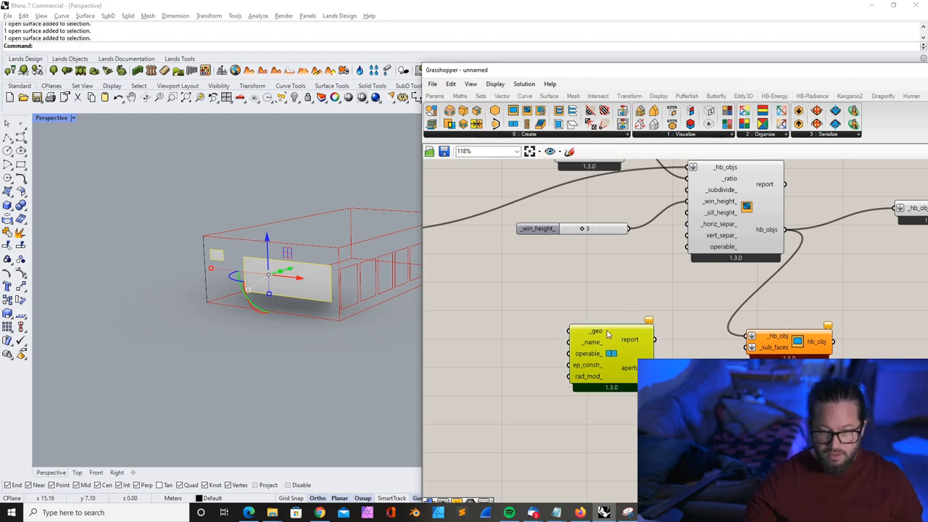
pyautogui.scroll(-3)
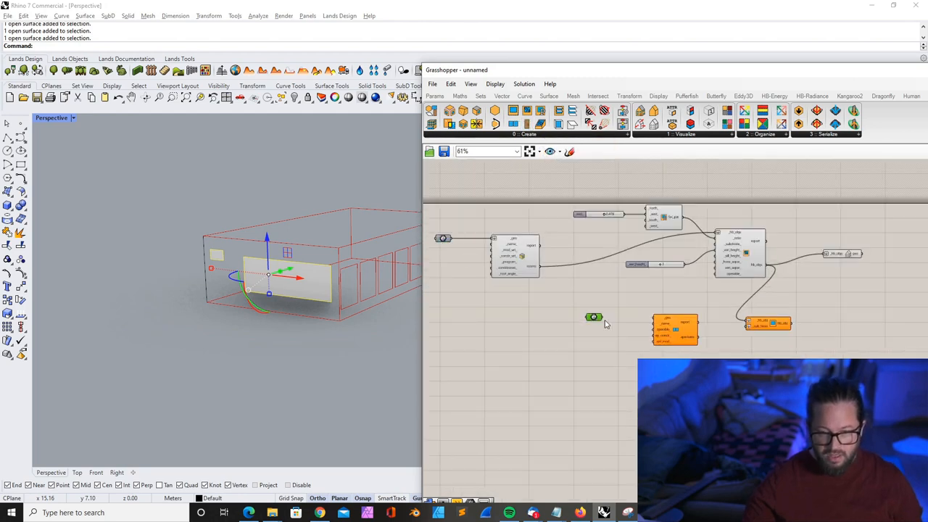
pyautogui.rightClick(594, 306)
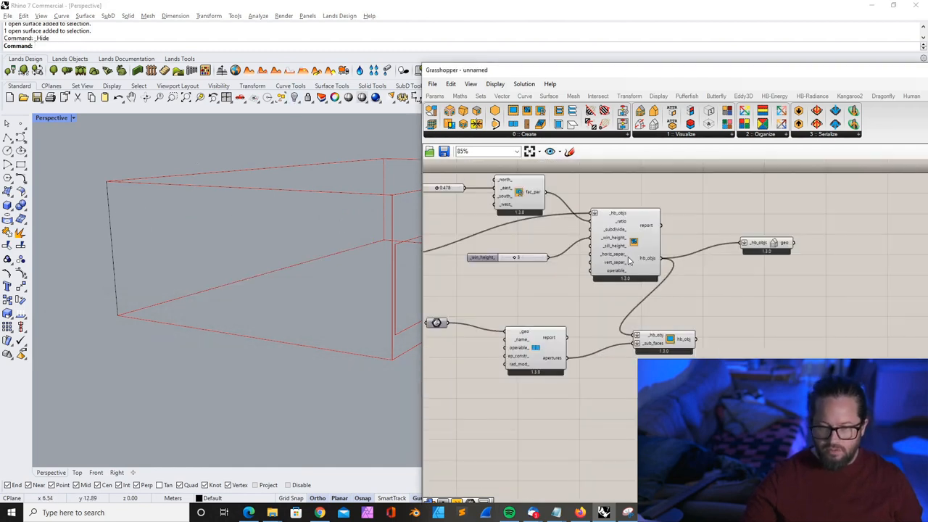
# Step: Check the Geometry param feeding HB Aperture and browse the Honeybee Create tab
pyautogui.click(689, 337)
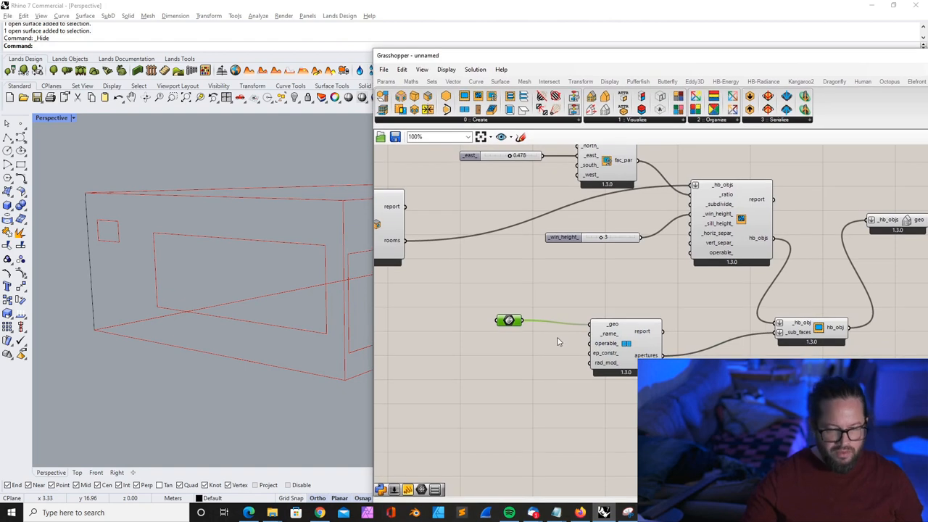
pyautogui.moveTo(528, 335)
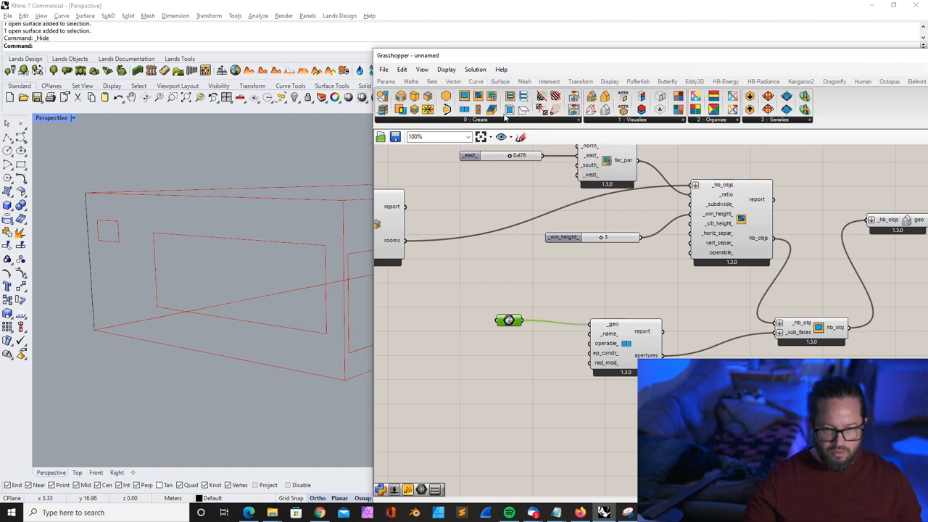
pyautogui.click(500, 81)
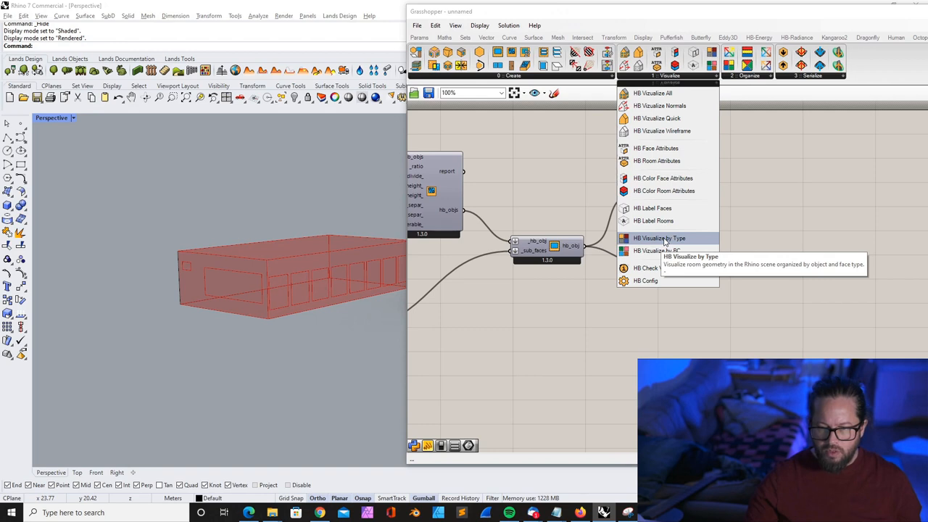
pyautogui.moveTo(657, 250)
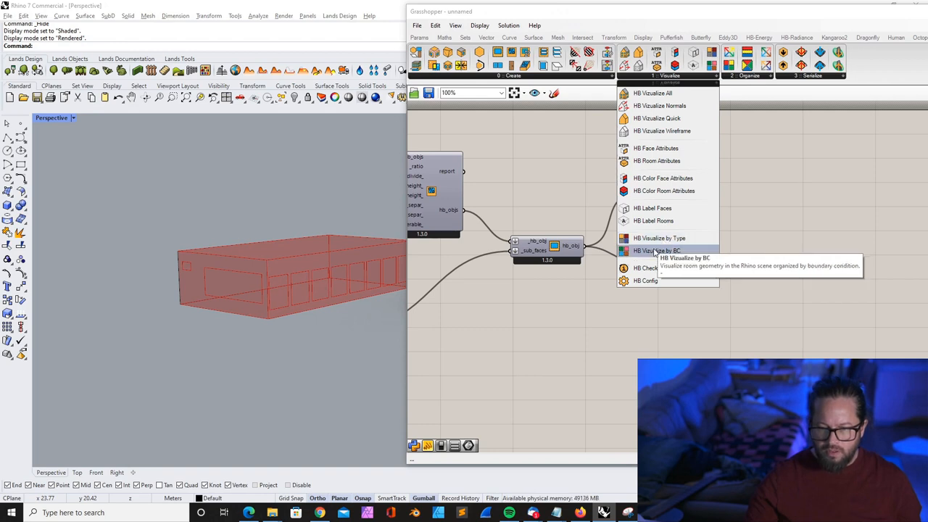
# Step: Place HB Visualize by Type fed by the Add Subface output
pyautogui.click(660, 238)
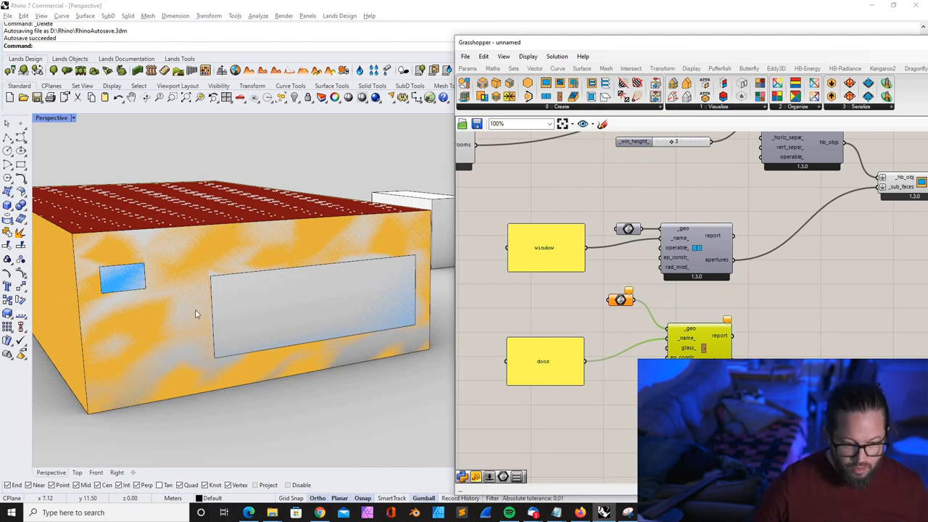
pyautogui.moveTo(75, 267)
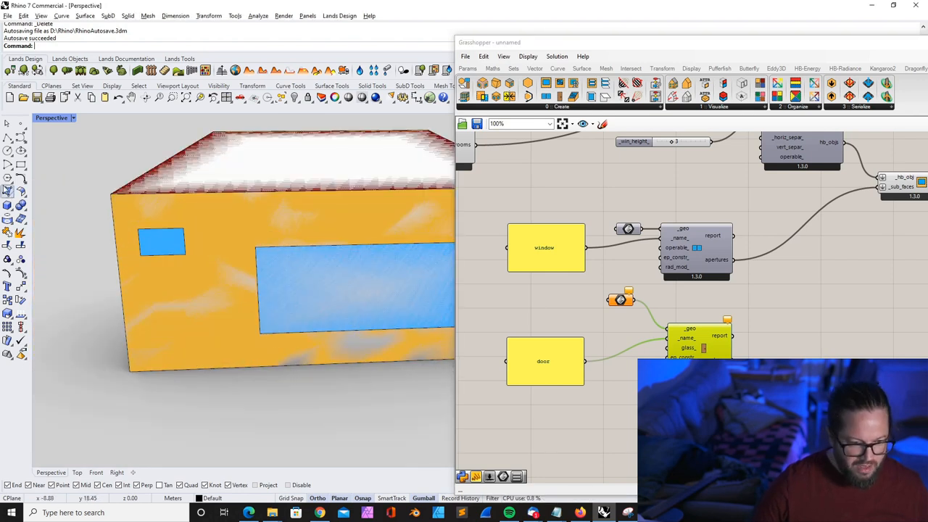
pyautogui.moveTo(21, 165)
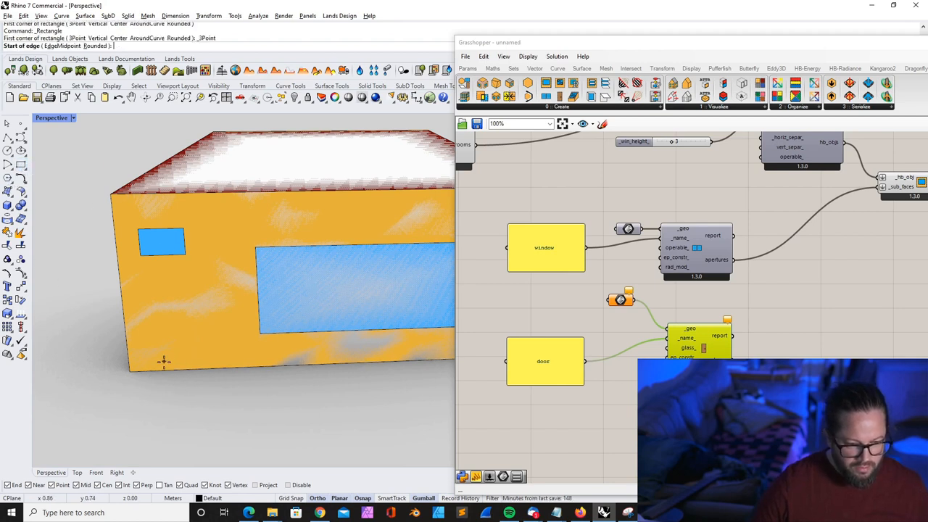
# Step: Draw the door surface starting at the wall's bottom corner for the HB Door geometry
pyautogui.click(149, 372)
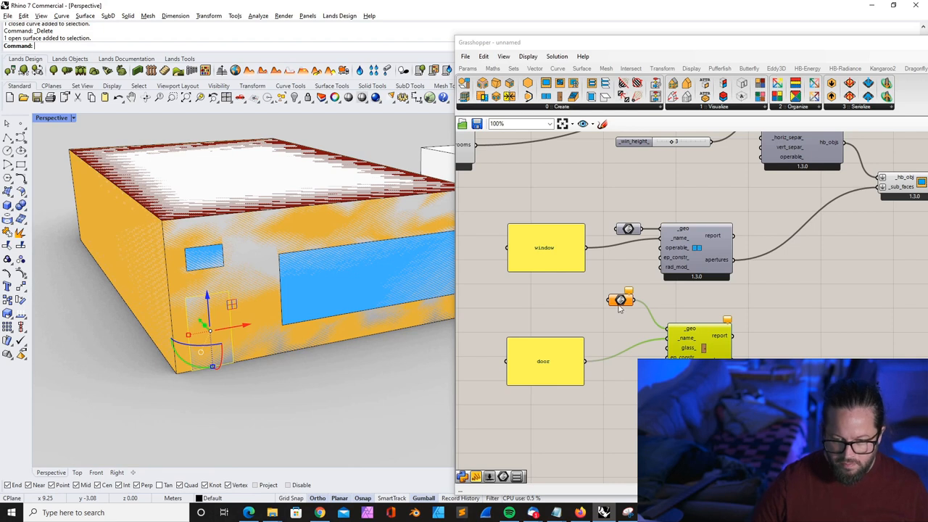
pyautogui.scroll(-3)
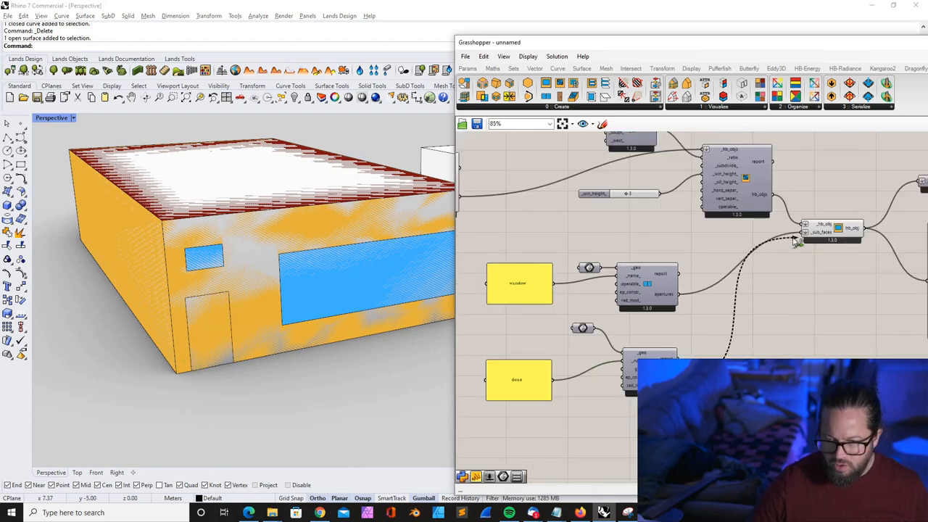